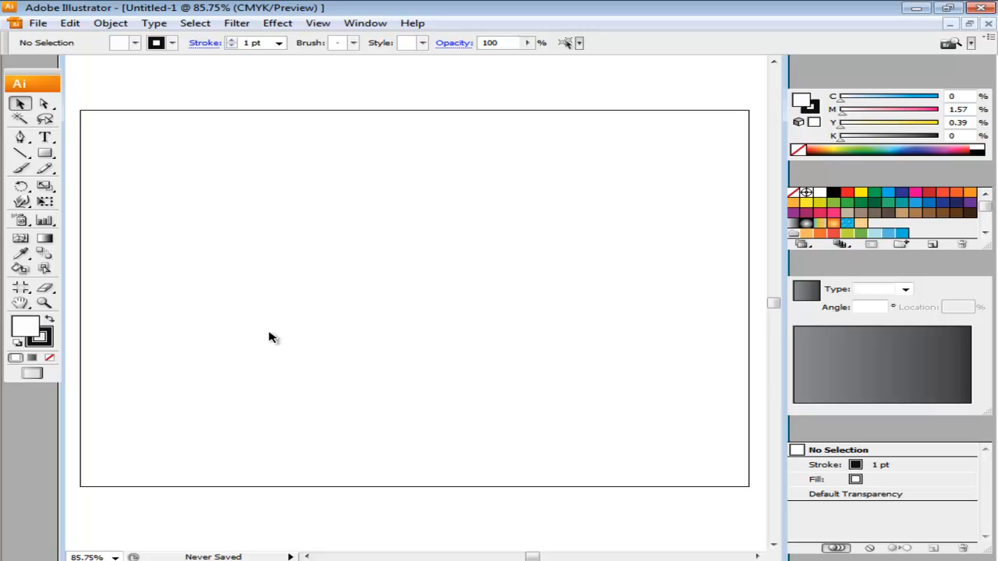
Draw a 190×150 px rounded rectangle and offset a 16 px outline around it.
{"action": "left_click", "coordinate": [45, 152]}
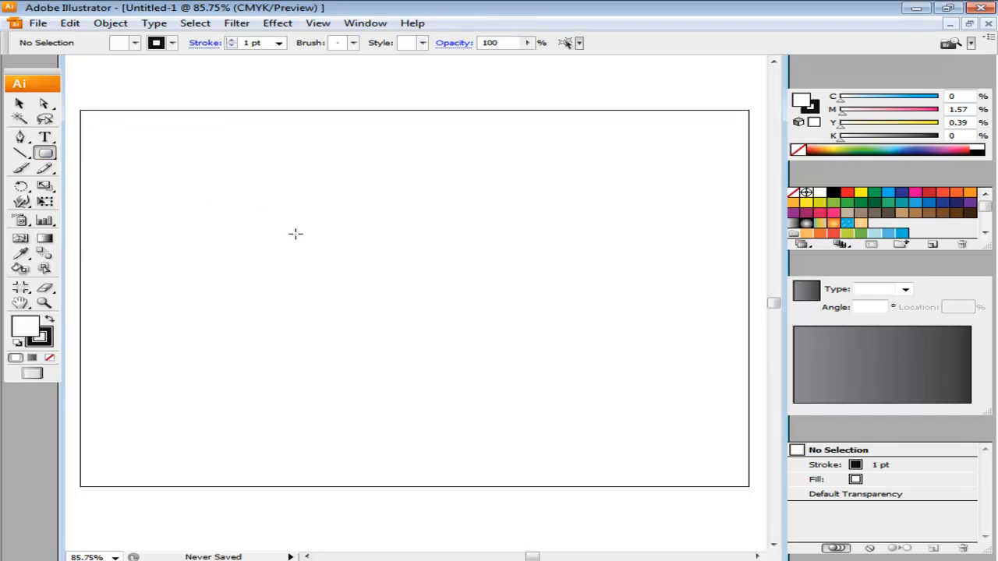
{"action": "left_click", "coordinate": [295, 234]}
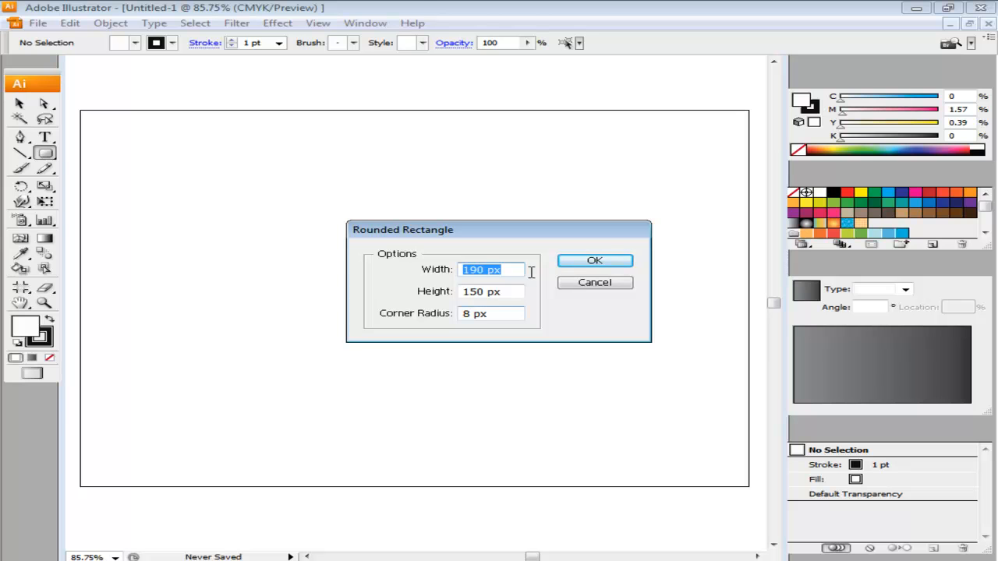
{"action": "left_click", "coordinate": [595, 260]}
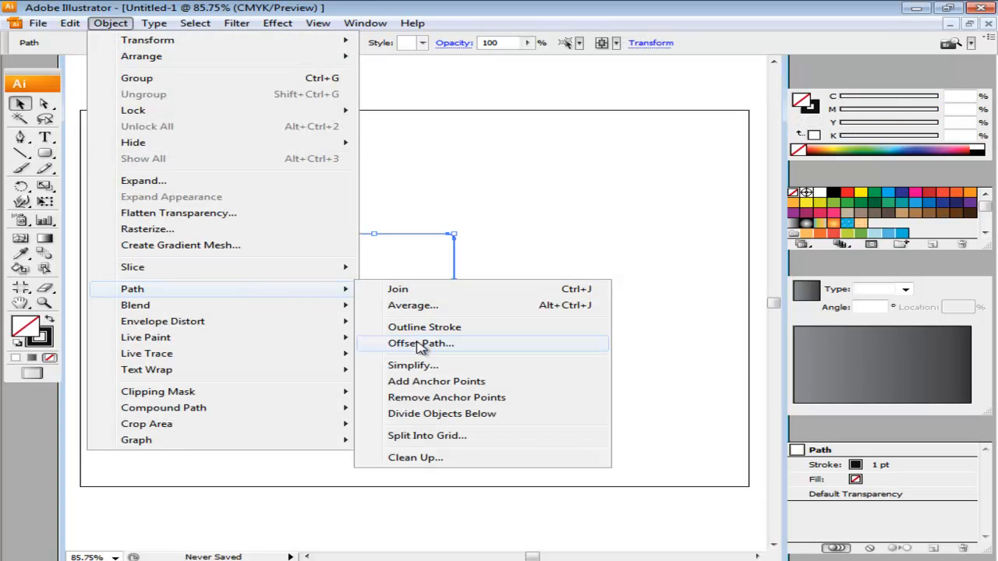
{"action": "left_click", "coordinate": [415, 344]}
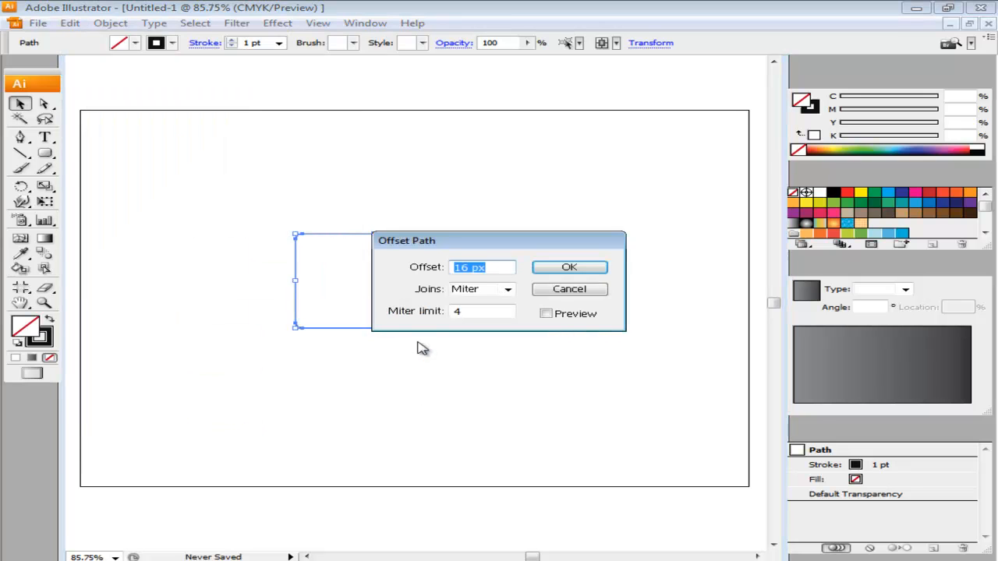
{"action": "left_click", "coordinate": [570, 267]}
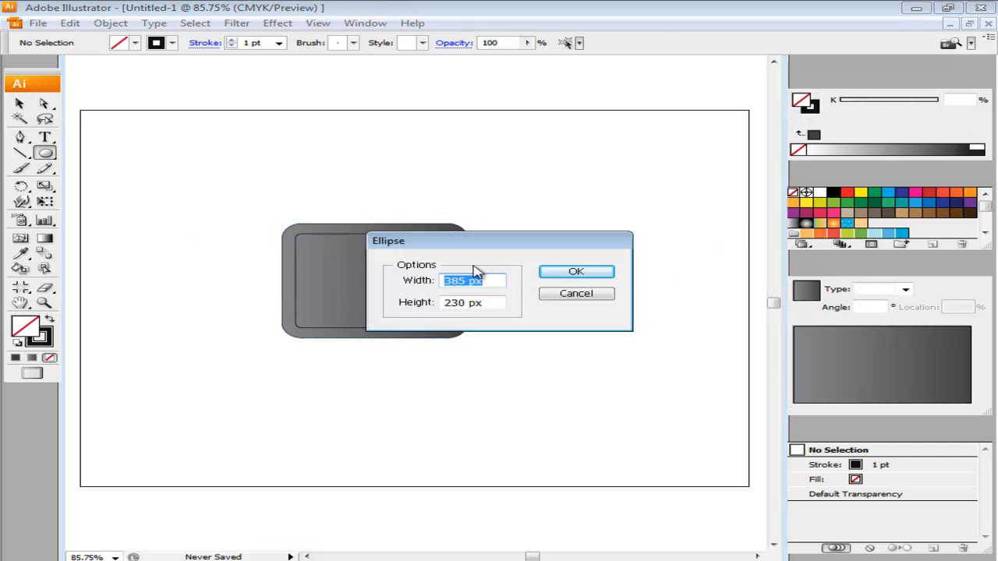
Create a 385×230 px ellipse, intersect it with the inner screen, and expand the result.
{"action": "left_click", "coordinate": [575, 271]}
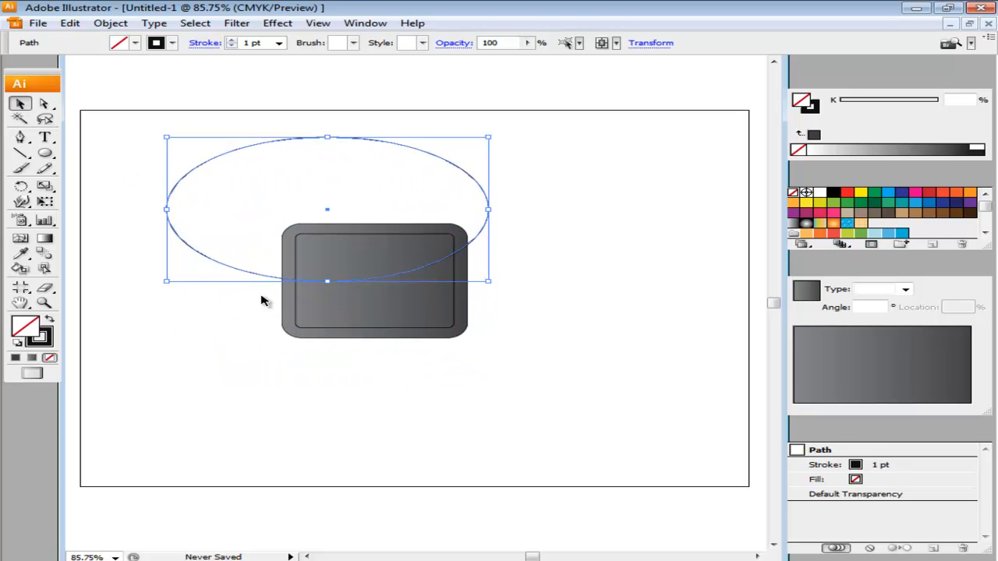
{"action": "mouse_move", "coordinate": [315, 331]}
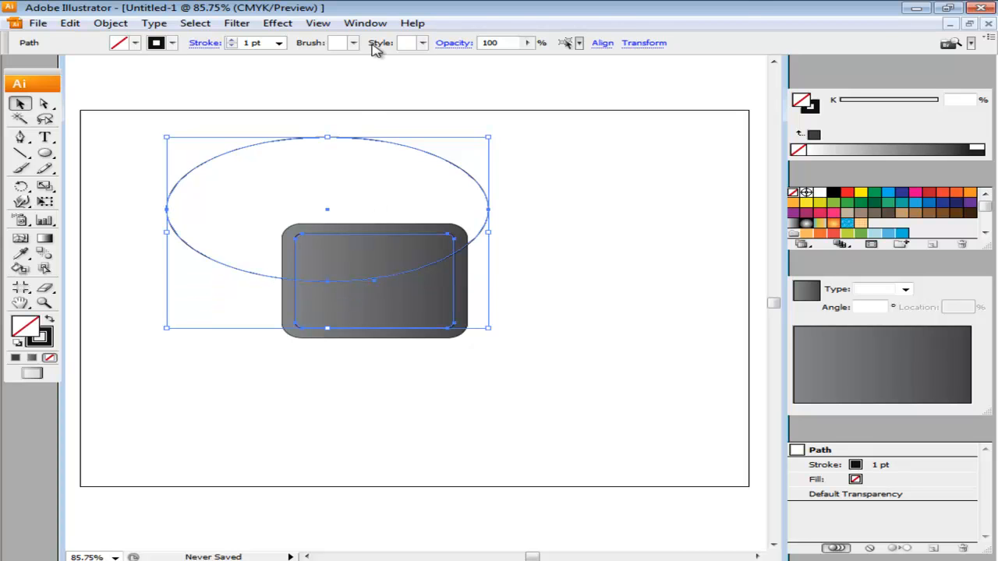
{"action": "left_click", "coordinate": [371, 22]}
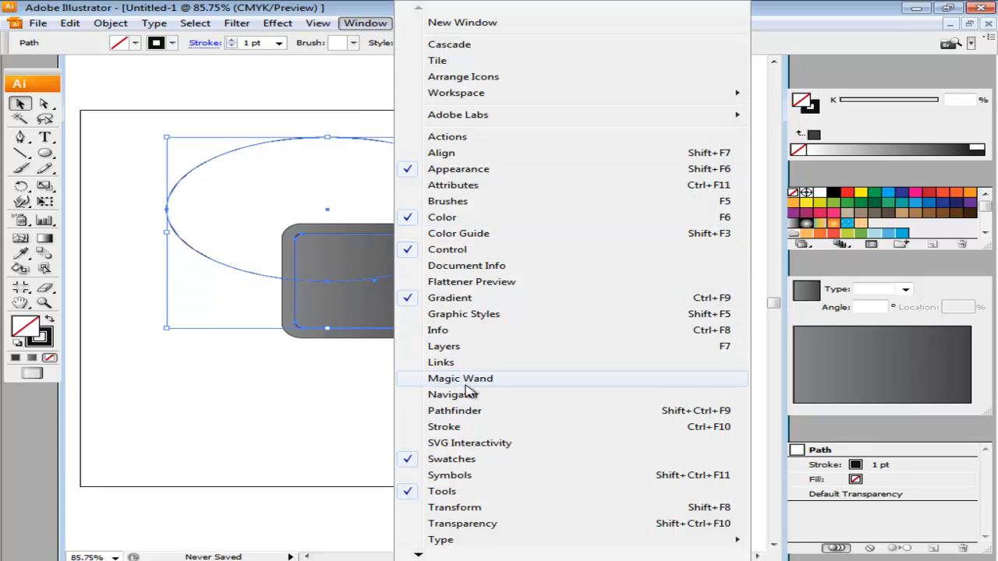
{"action": "left_click", "coordinate": [454, 411]}
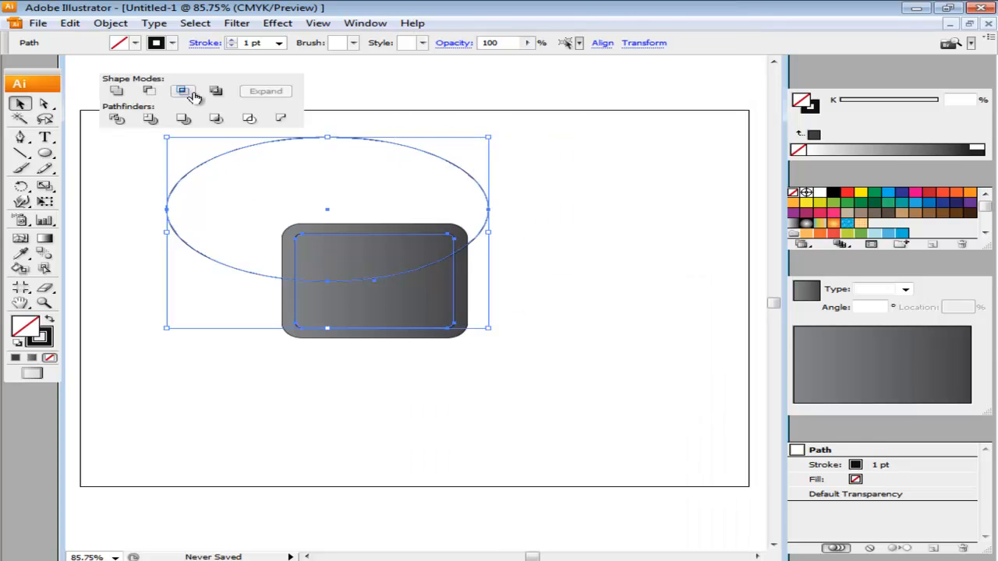
{"action": "left_click", "coordinate": [182, 91]}
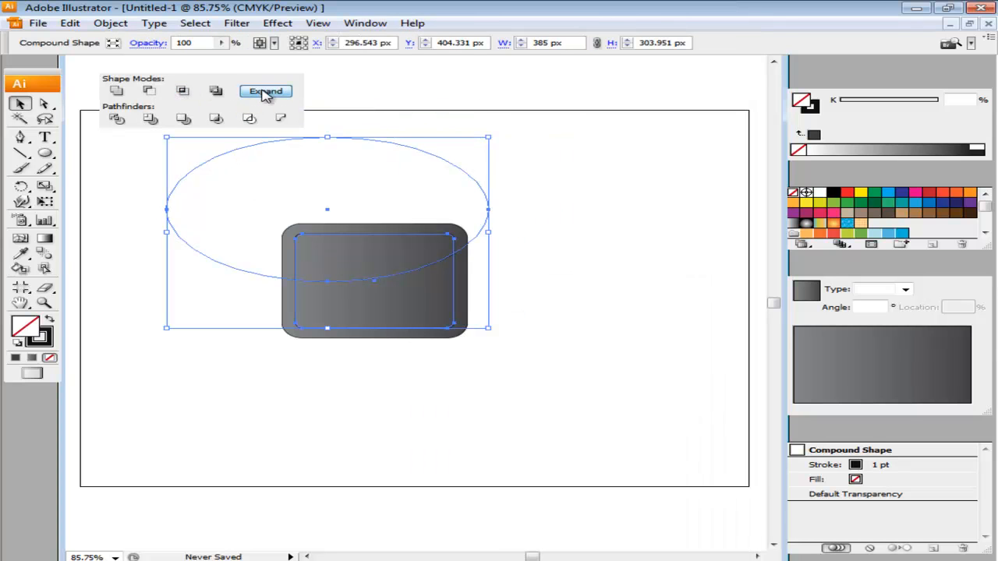
{"action": "left_click", "coordinate": [265, 92]}
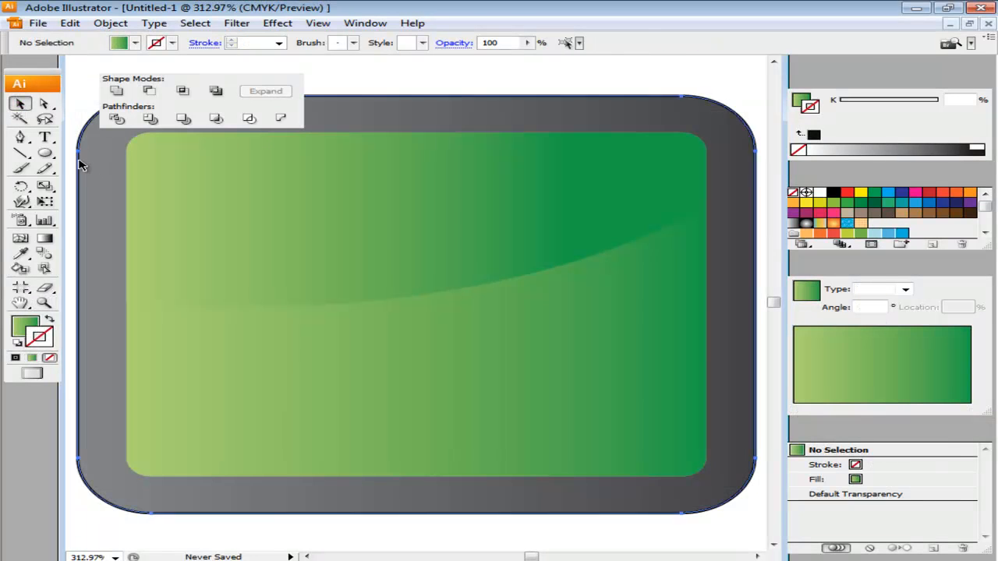
Select the slate and screen shapes and convert their strokes to outlines.
{"action": "left_click", "coordinate": [390, 311]}
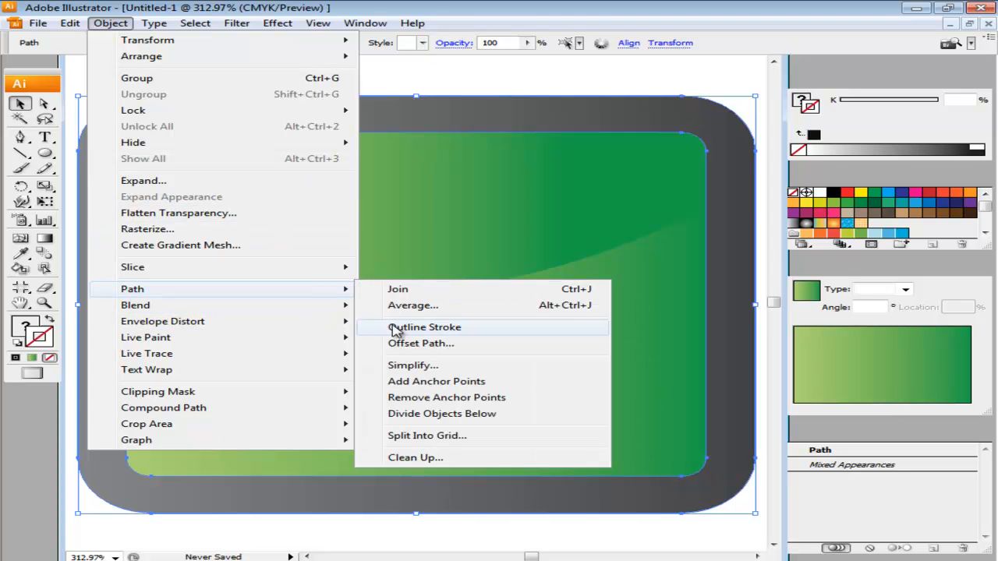
{"action": "left_click", "coordinate": [426, 327]}
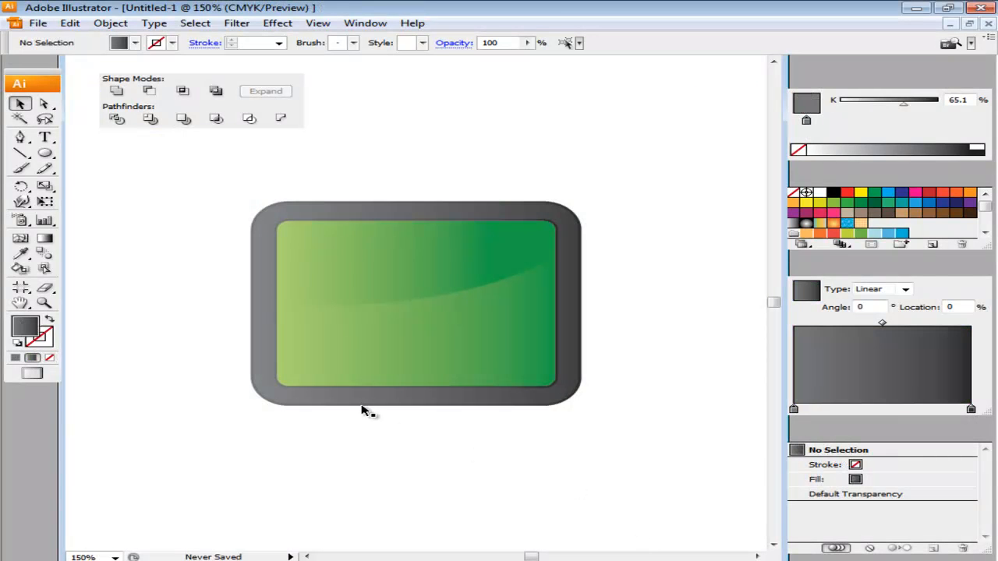
Add a wide bar below the slate with a silver top-to-bottom gradient.
{"action": "left_click", "coordinate": [44, 151]}
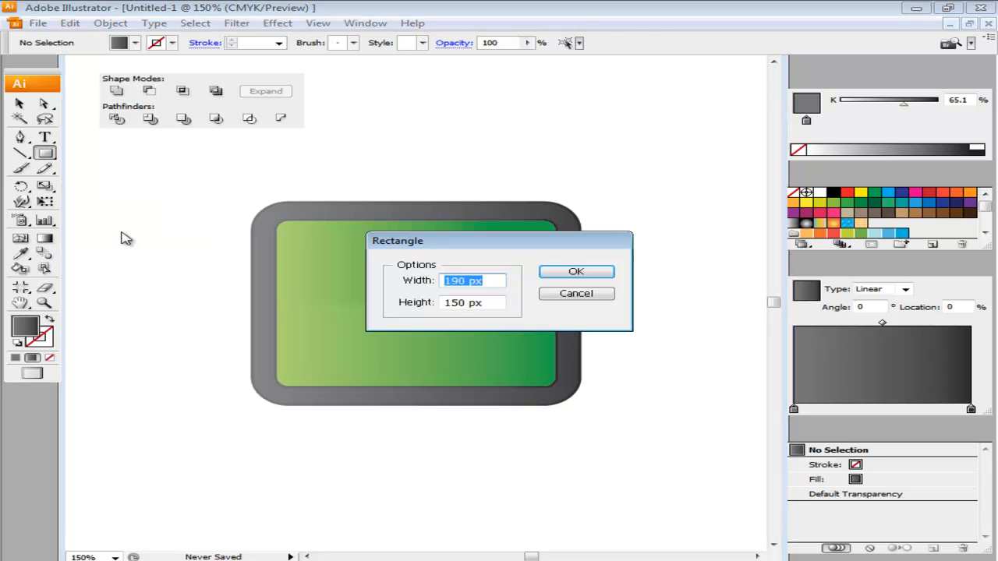
{"action": "left_click", "coordinate": [576, 271]}
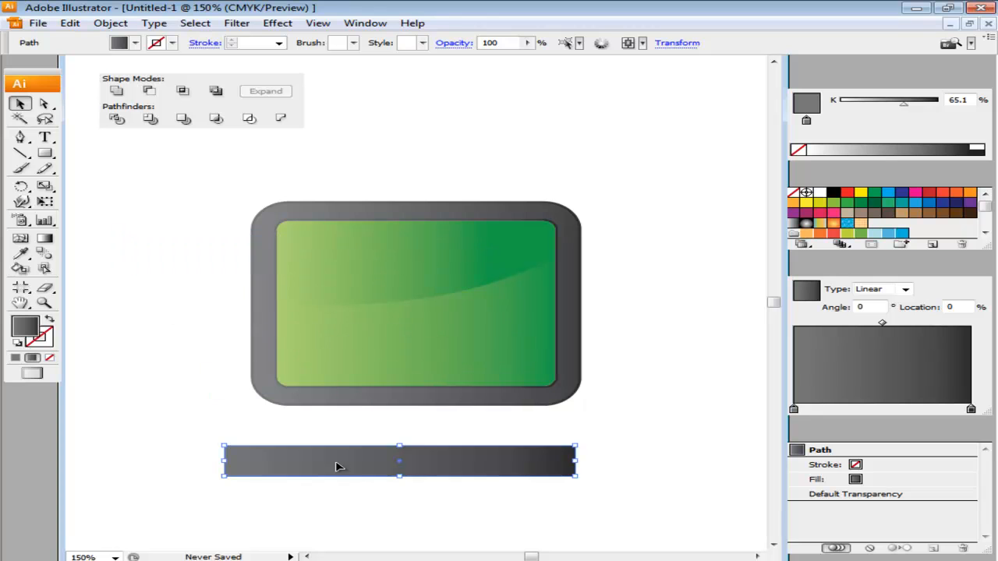
{"action": "mouse_move", "coordinate": [848, 166]}
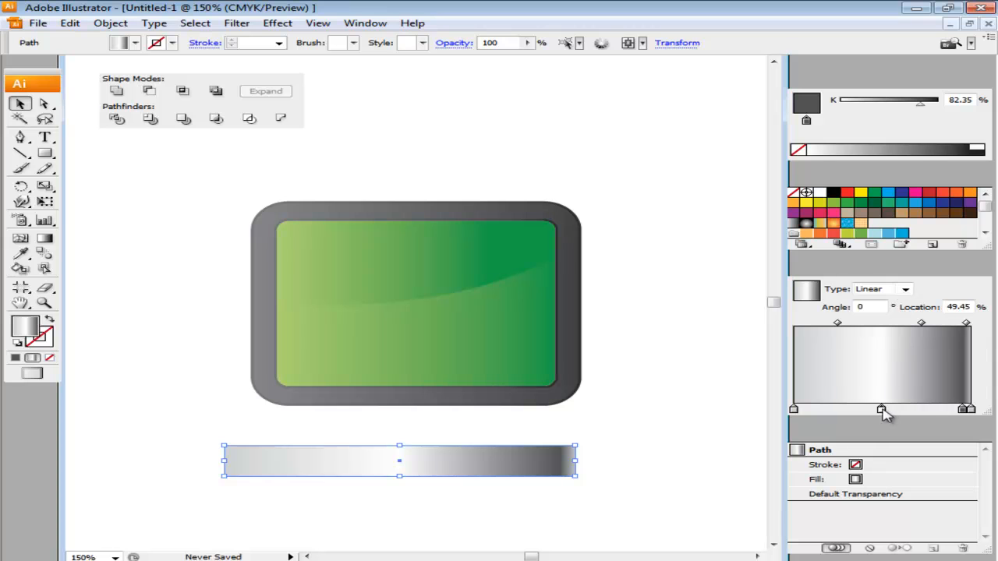
{"action": "left_click_drag", "start_coordinate": [881, 408], "coordinate": [951, 408]}
{"action": "type", "text": "90"}
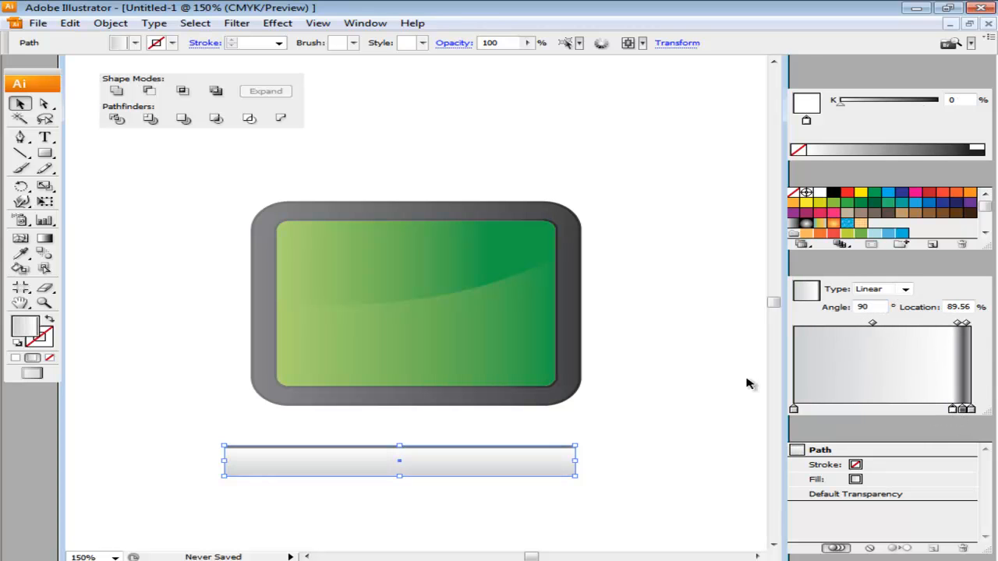
{"action": "left_click", "coordinate": [45, 154]}
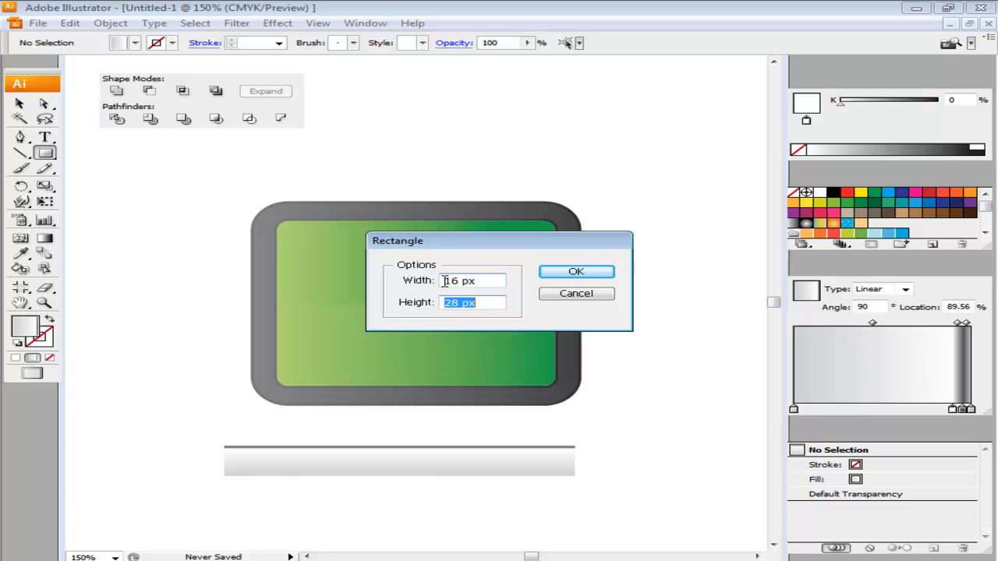
Create a 16×28 px rectangle and blend two slanted copies using specified steps.
{"action": "left_click", "coordinate": [577, 271]}
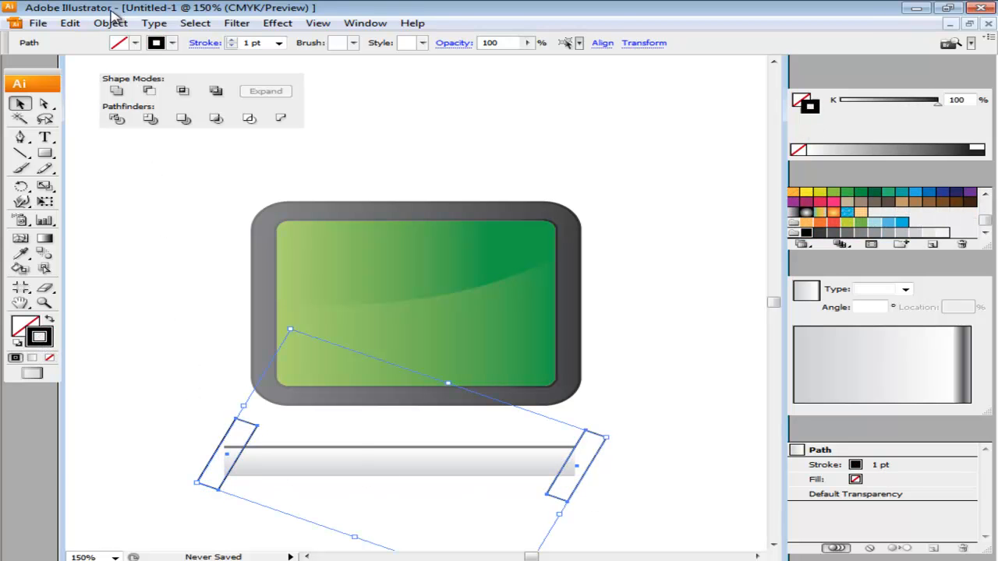
{"action": "left_click", "coordinate": [107, 23]}
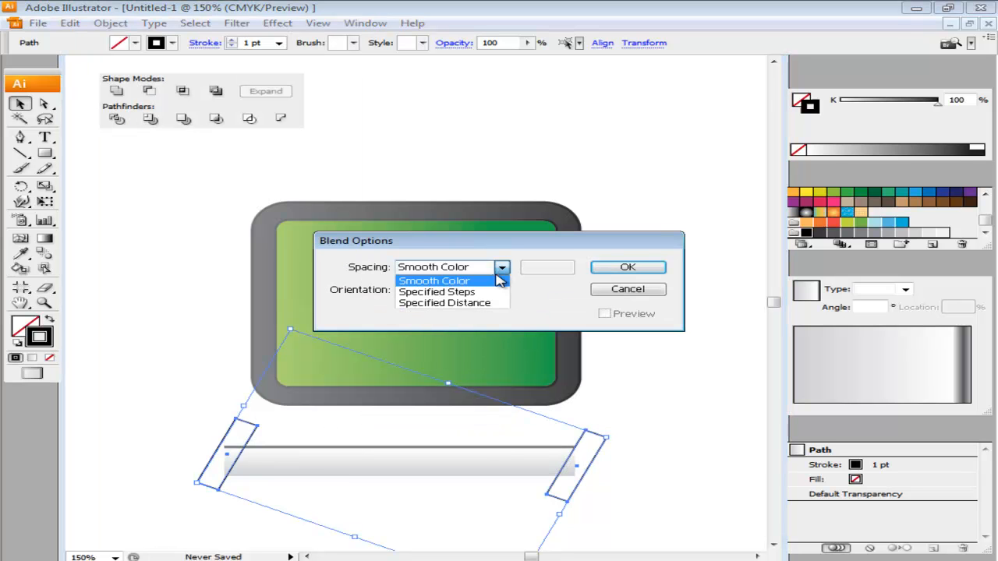
{"action": "left_click", "coordinate": [437, 291]}
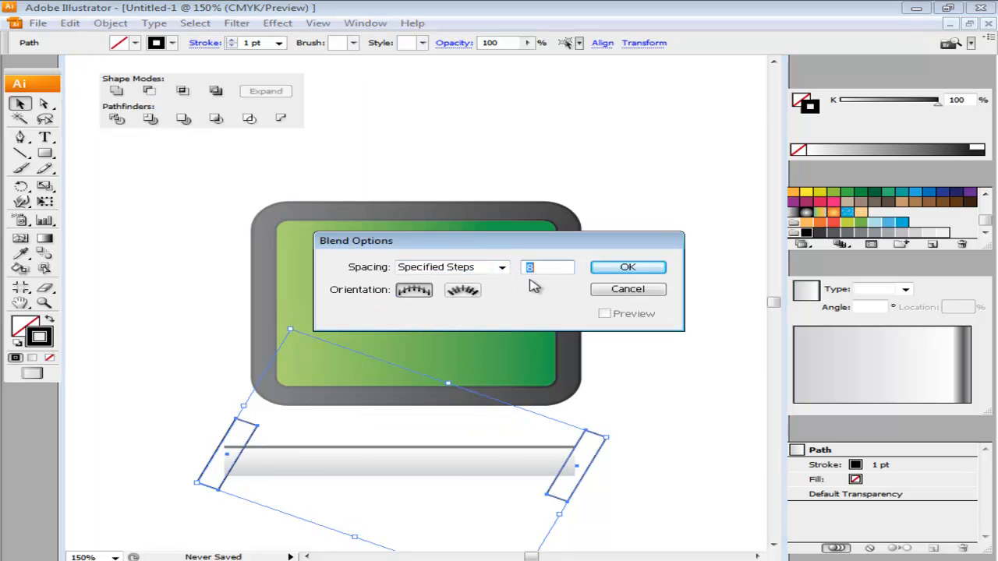
{"action": "left_click", "coordinate": [627, 267]}
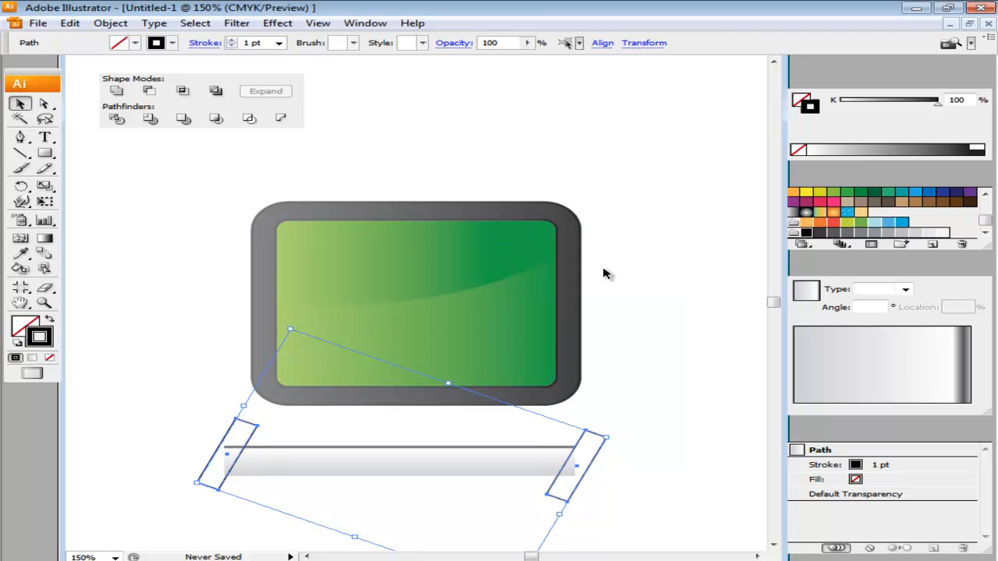
{"action": "mouse_move", "coordinate": [323, 225]}
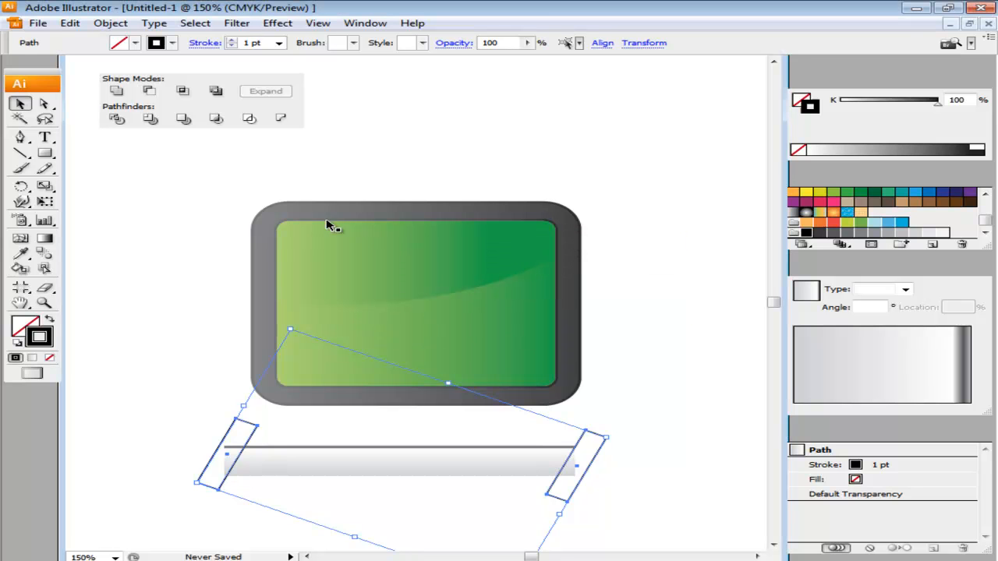
{"action": "left_click", "coordinate": [131, 23]}
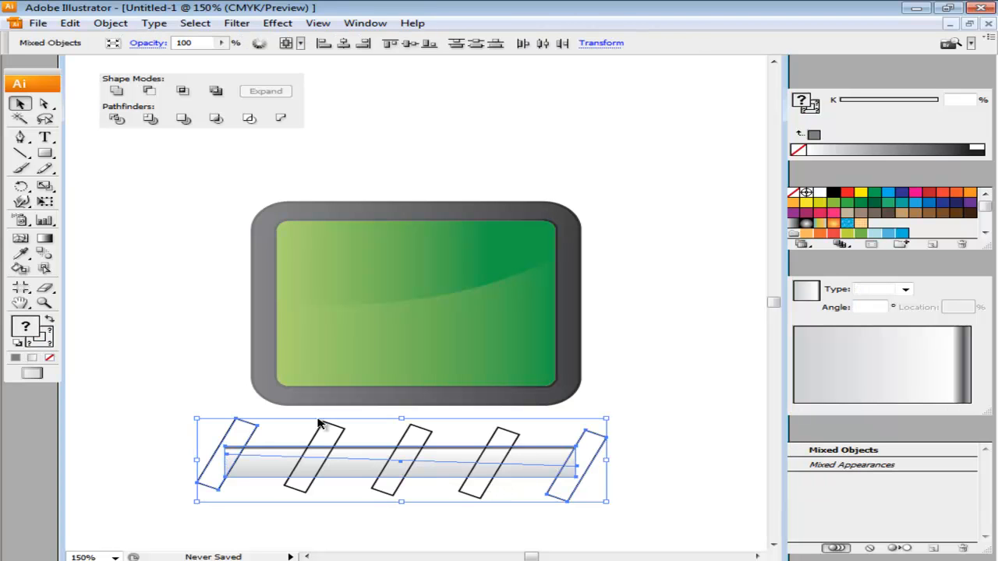
Intersect the blend with the clap bar into stripes and move a copy onto the slate.
{"action": "left_click", "coordinate": [182, 91]}
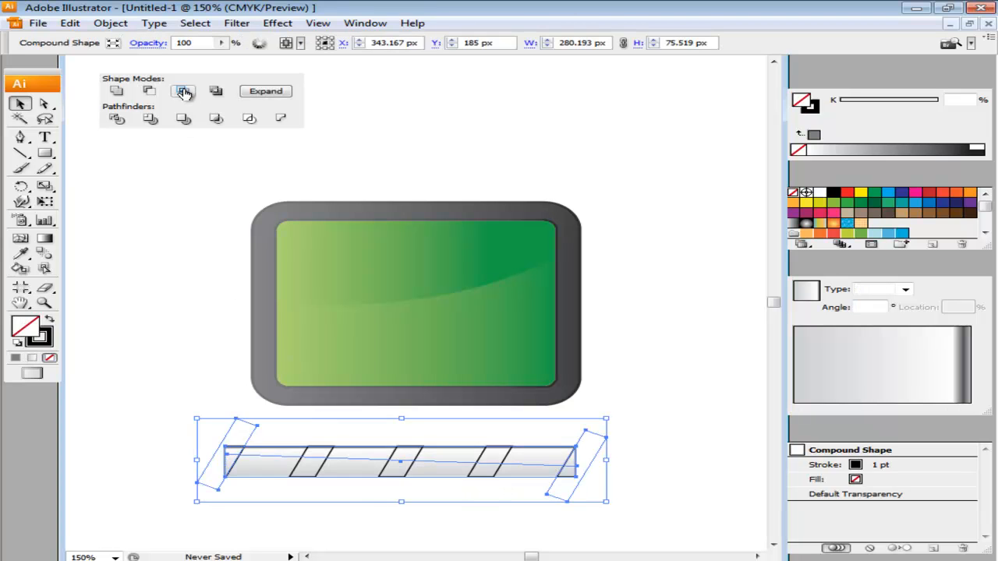
{"action": "left_click", "coordinate": [183, 90]}
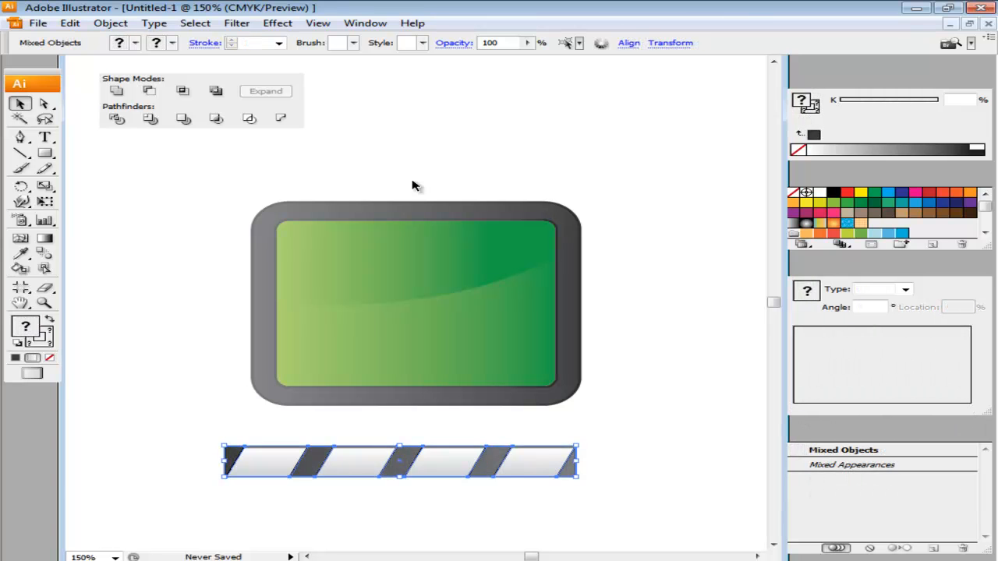
{"action": "left_click_drag", "start_coordinate": [400, 460], "coordinate": [416, 304]}
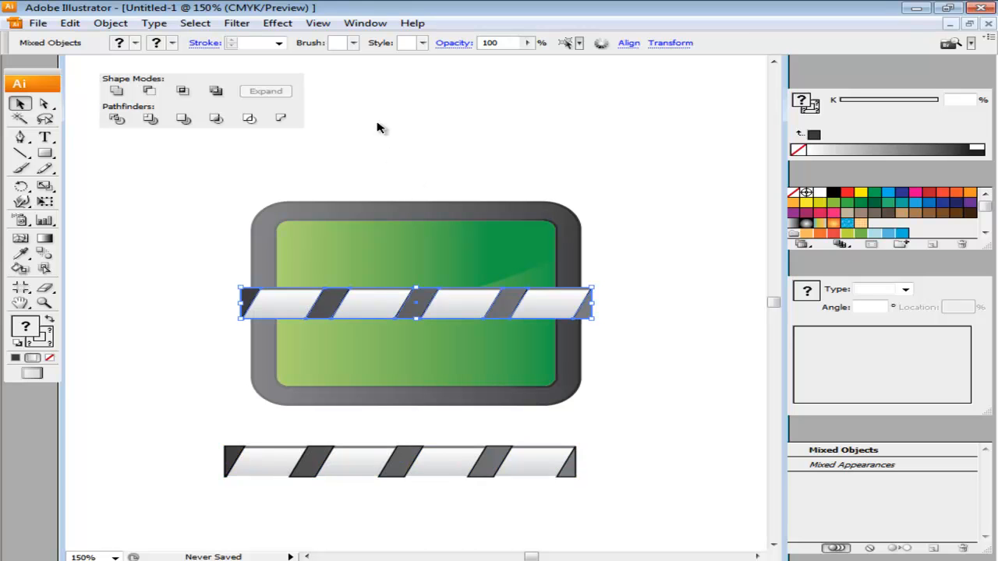
{"action": "left_click", "coordinate": [366, 23]}
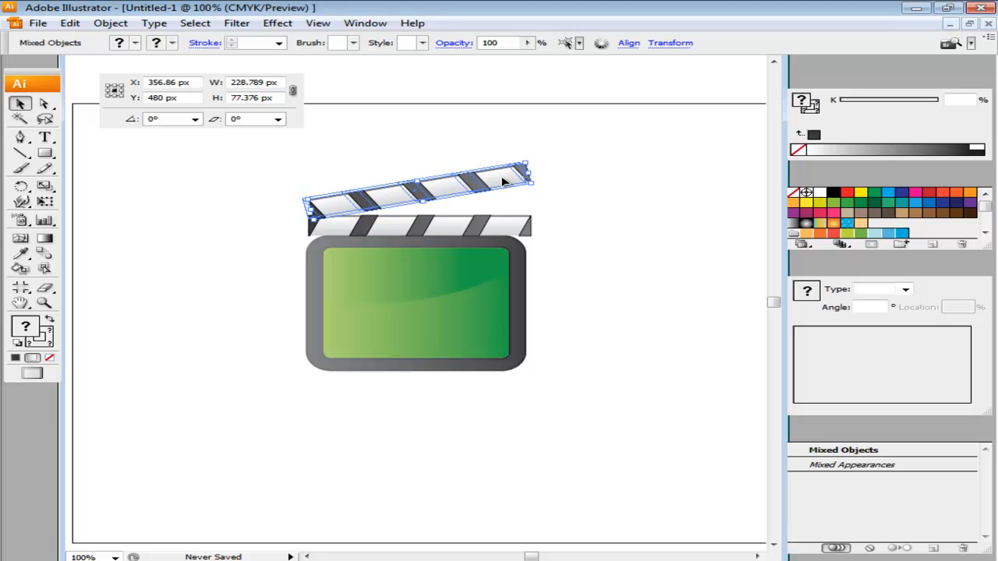
Nudge the tilted bar into place and draw a three-point star triangle.
{"action": "left_click_drag", "start_coordinate": [421, 187], "coordinate": [416, 189]}
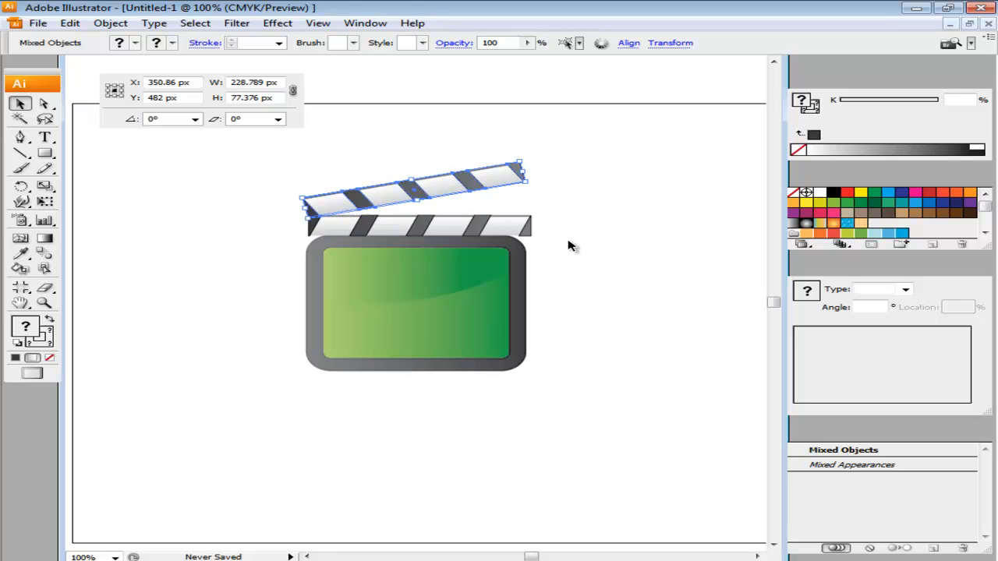
{"action": "left_click", "coordinate": [78, 165]}
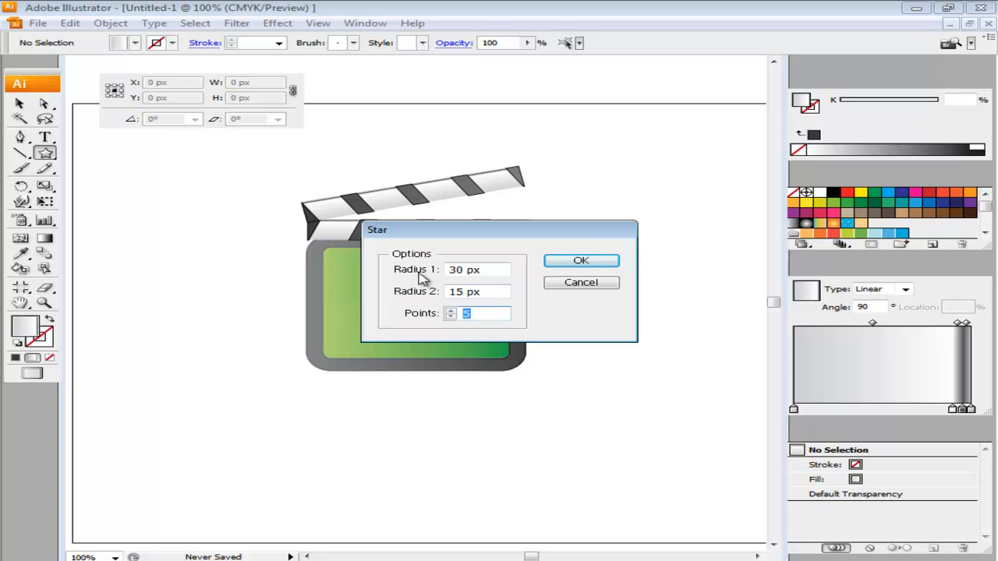
{"action": "type", "text": "3"}
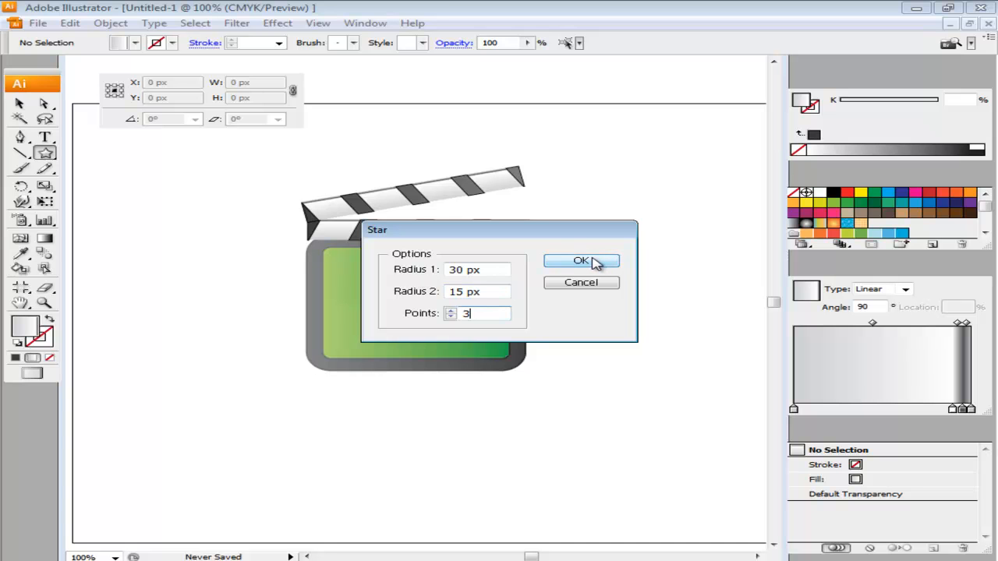
{"action": "left_click", "coordinate": [578, 260]}
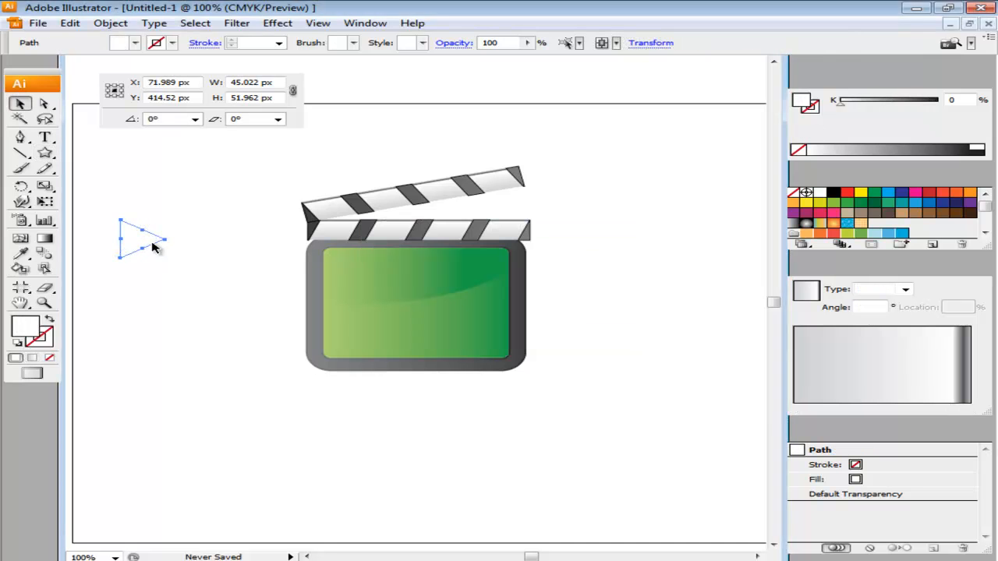
Round the triangle's corners with an 8 px Round Corners effect.
{"action": "left_click", "coordinate": [278, 23]}
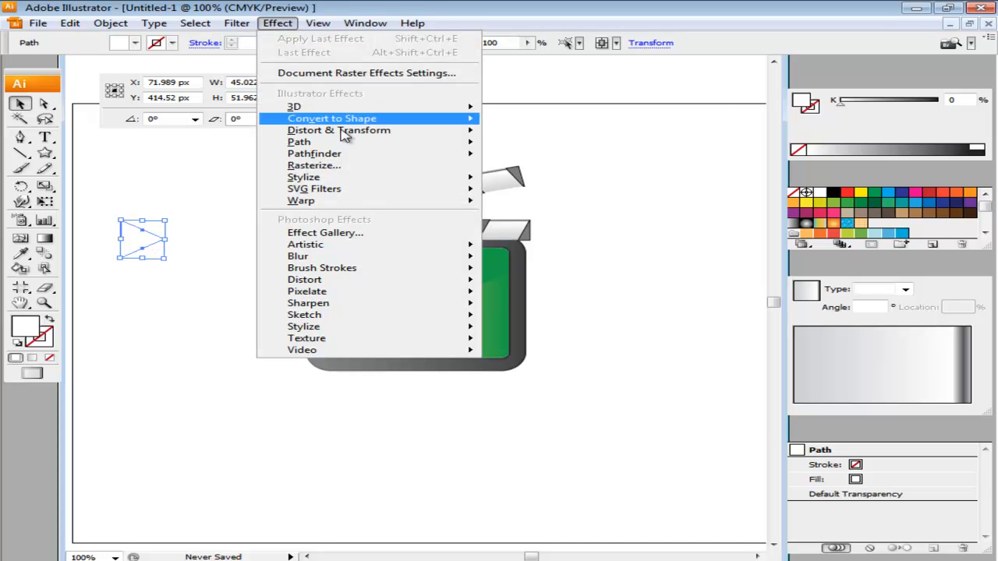
{"action": "mouse_move", "coordinate": [304, 177]}
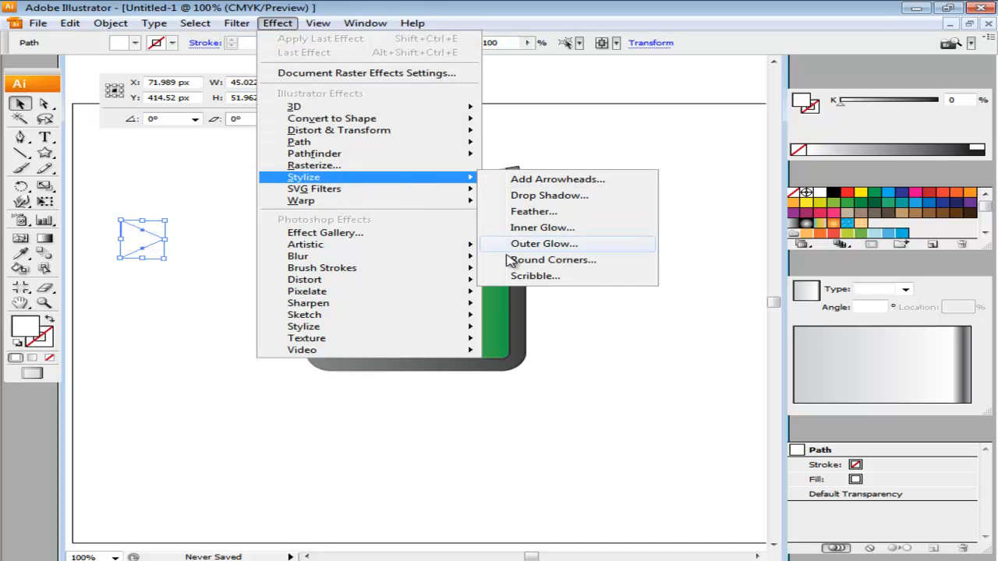
{"action": "left_click", "coordinate": [553, 260]}
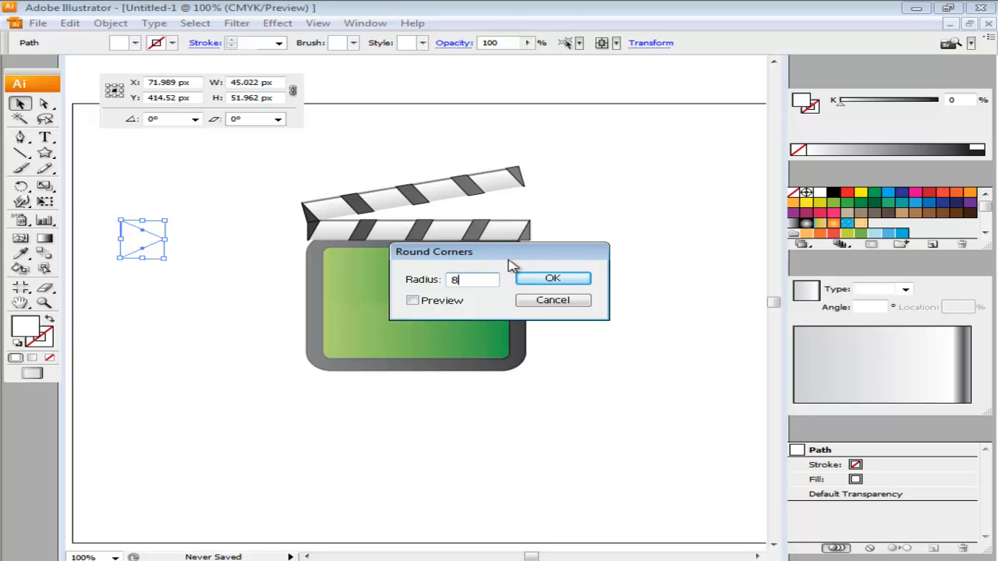
{"action": "left_click", "coordinate": [553, 278]}
{"action": "type", "text": "52"}
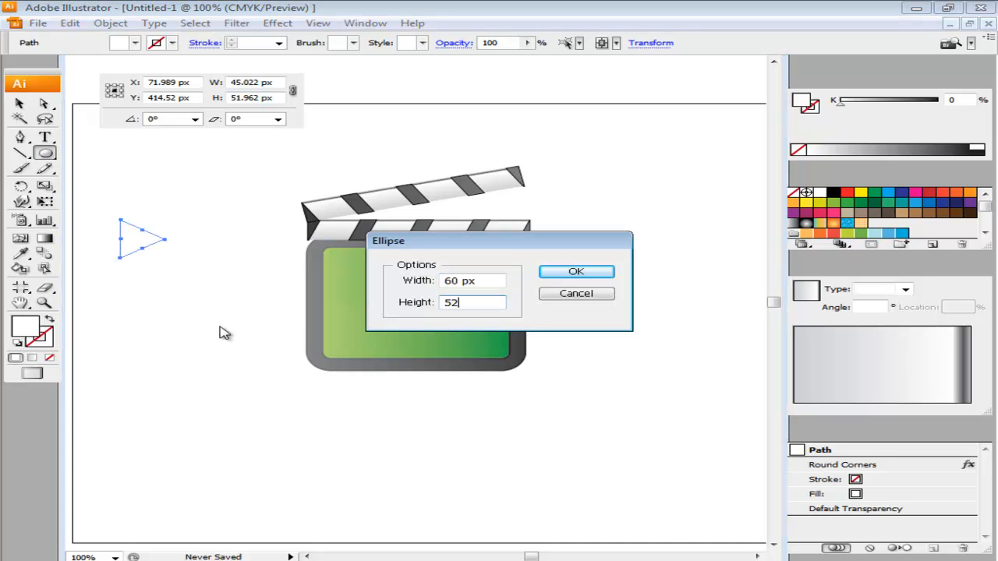
Create a 60×52 px ellipse over the triangle and combine them with Pathfinder.
{"action": "left_click", "coordinate": [576, 271]}
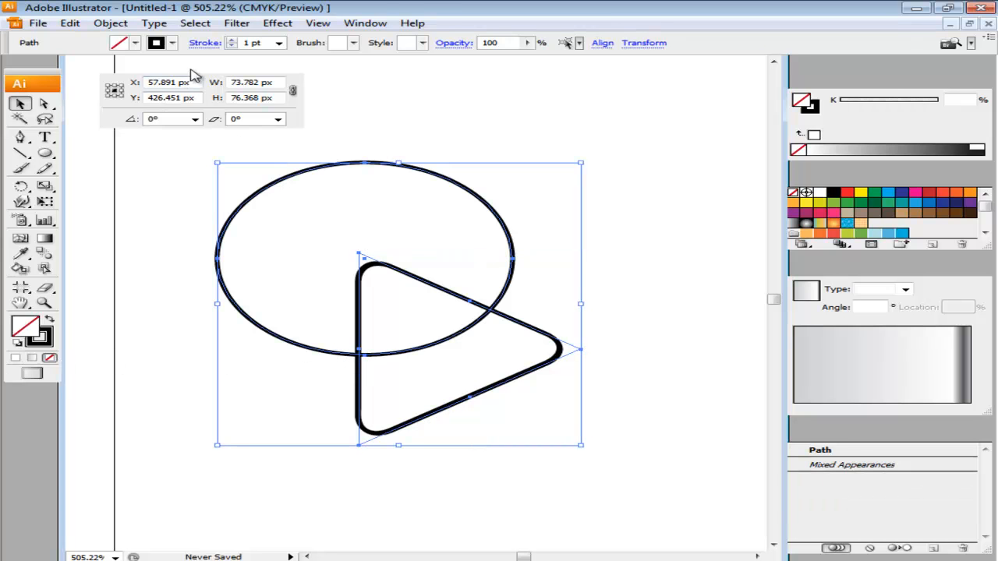
{"action": "left_click", "coordinate": [183, 91]}
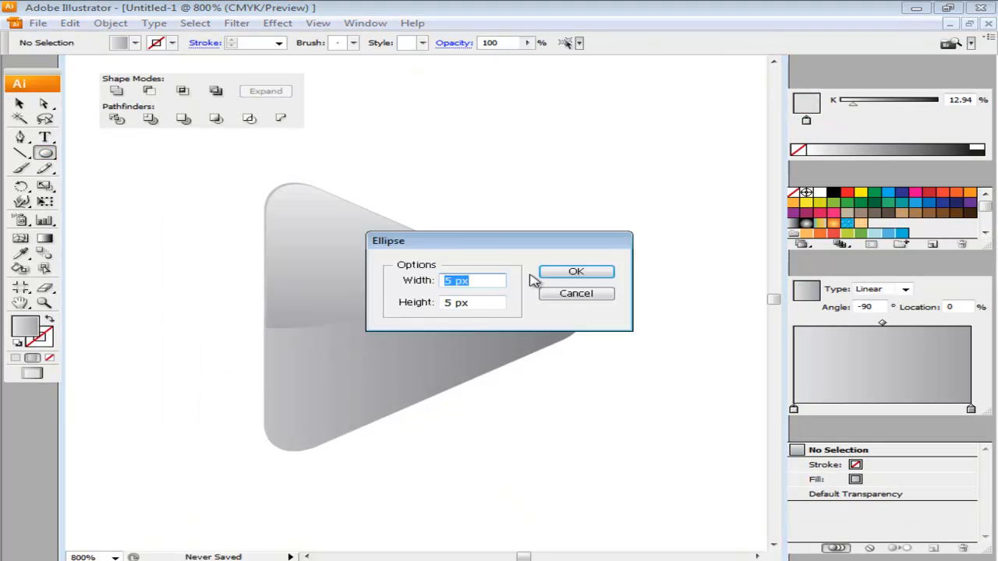
Create a 5×5 px screw circle, deselect it, then reselect it.
{"action": "left_click", "coordinate": [576, 271]}
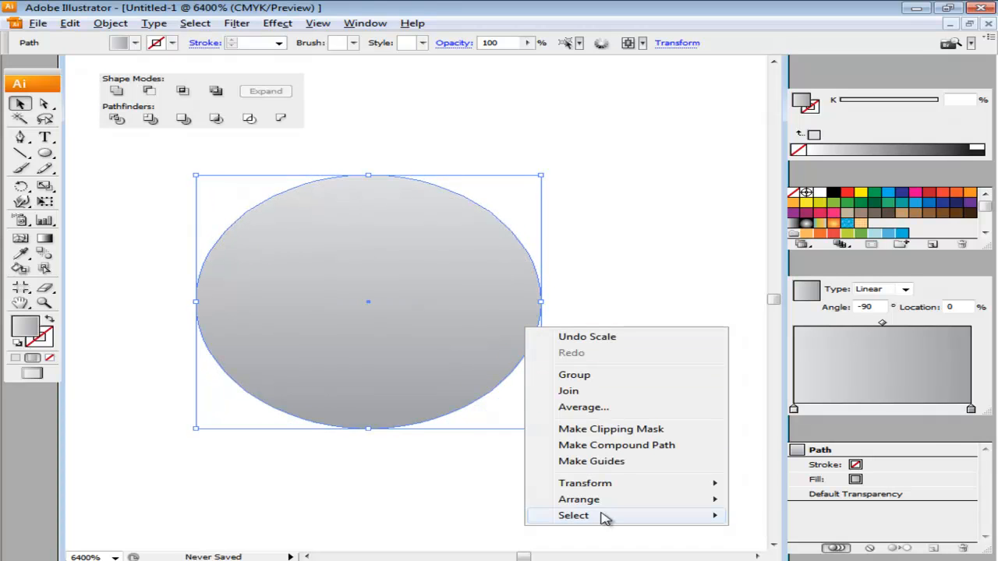
{"action": "left_click", "coordinate": [477, 440]}
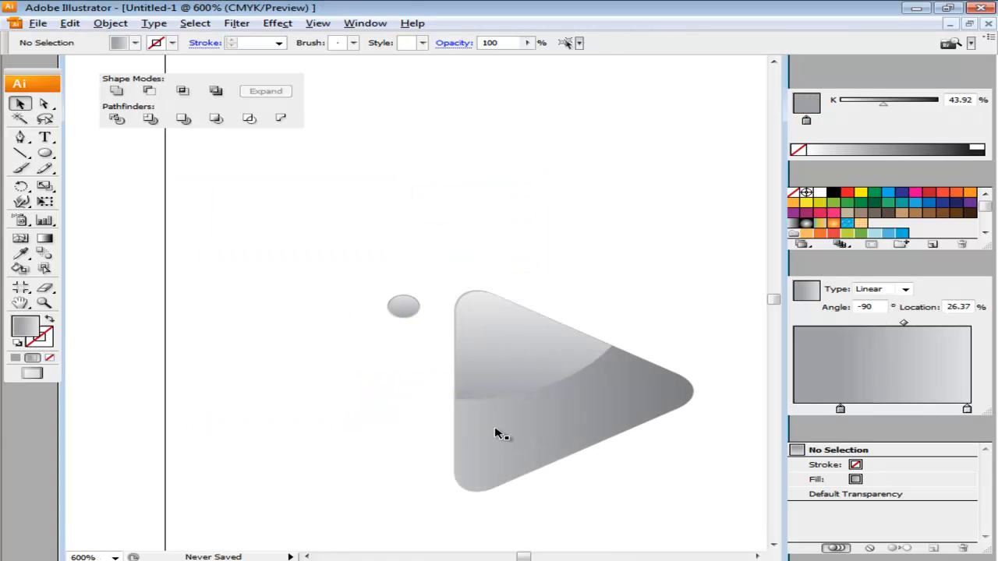
{"action": "left_click", "coordinate": [402, 305]}
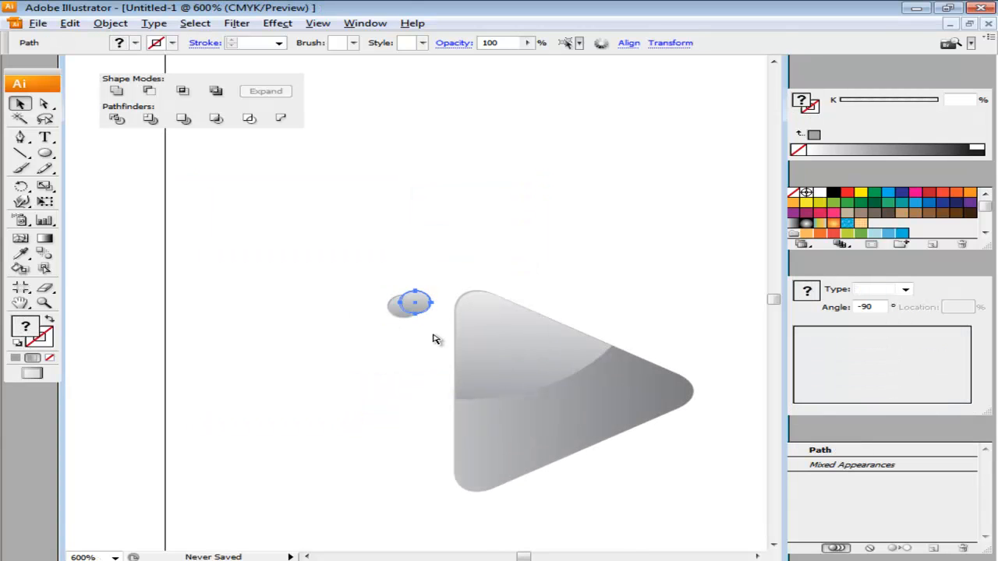